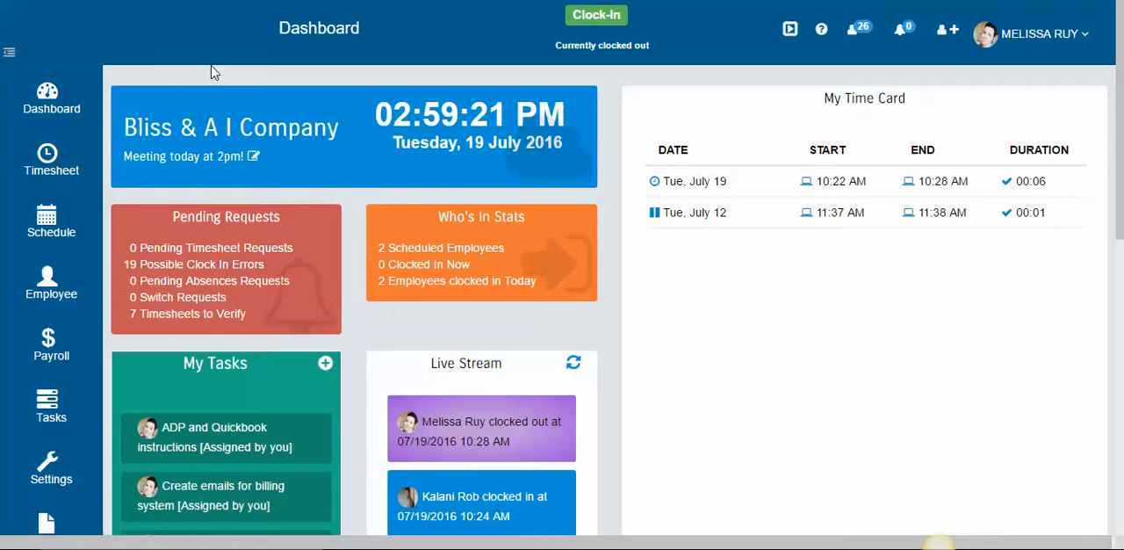
pyautogui.moveTo(51, 162)
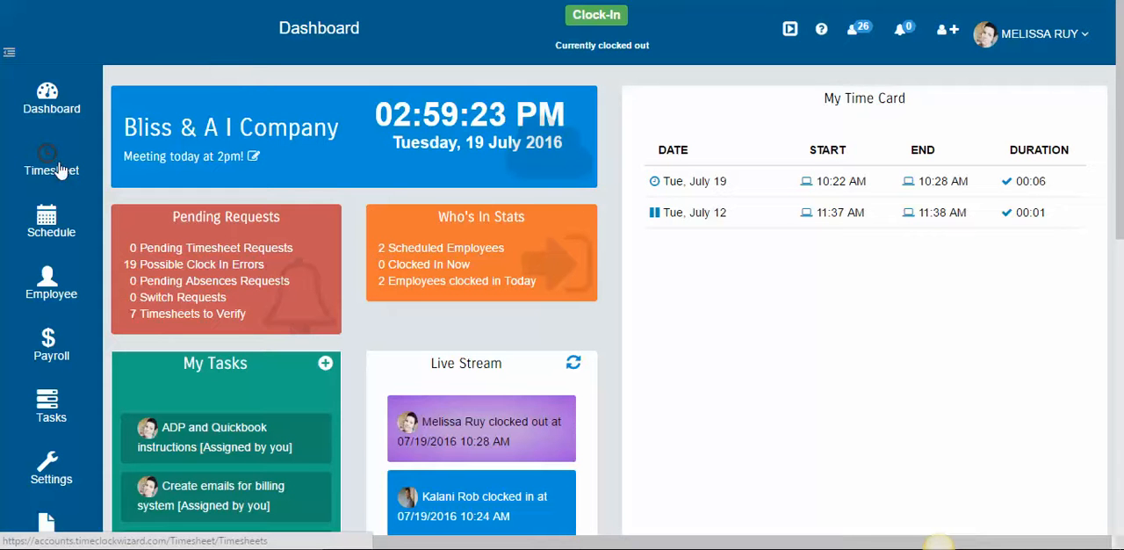
# Go to the Add/Edit Timesheets page from the dashboard sidebar.
pyautogui.click(51, 162)
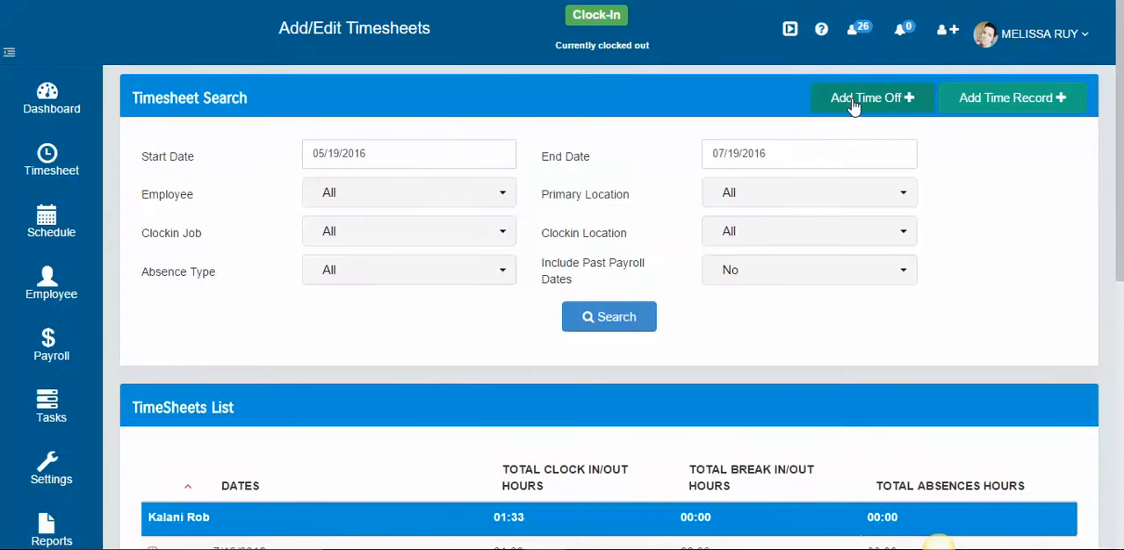
pyautogui.click(872, 98)
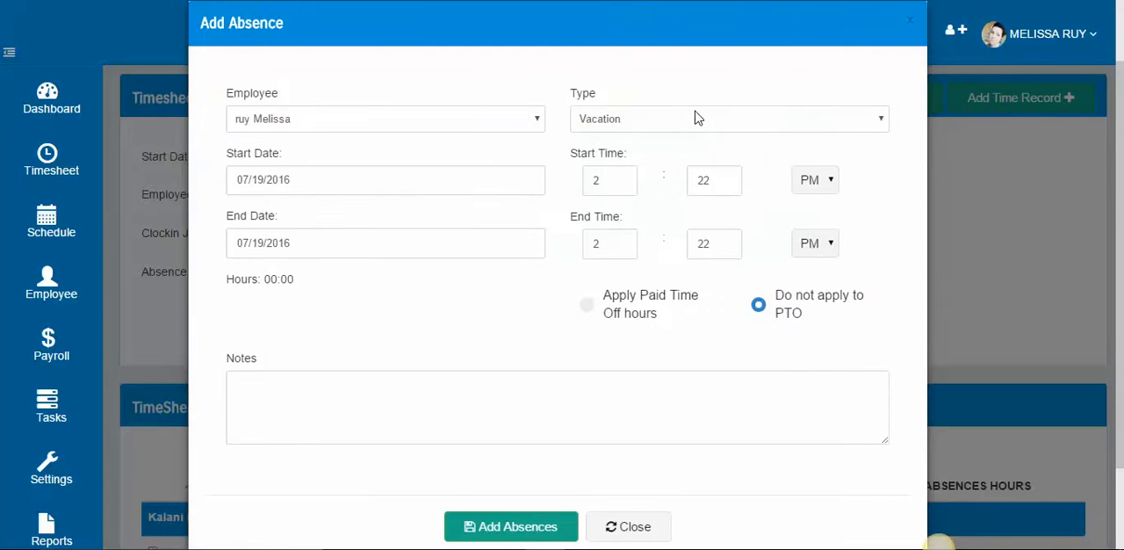
pyautogui.click(727, 119)
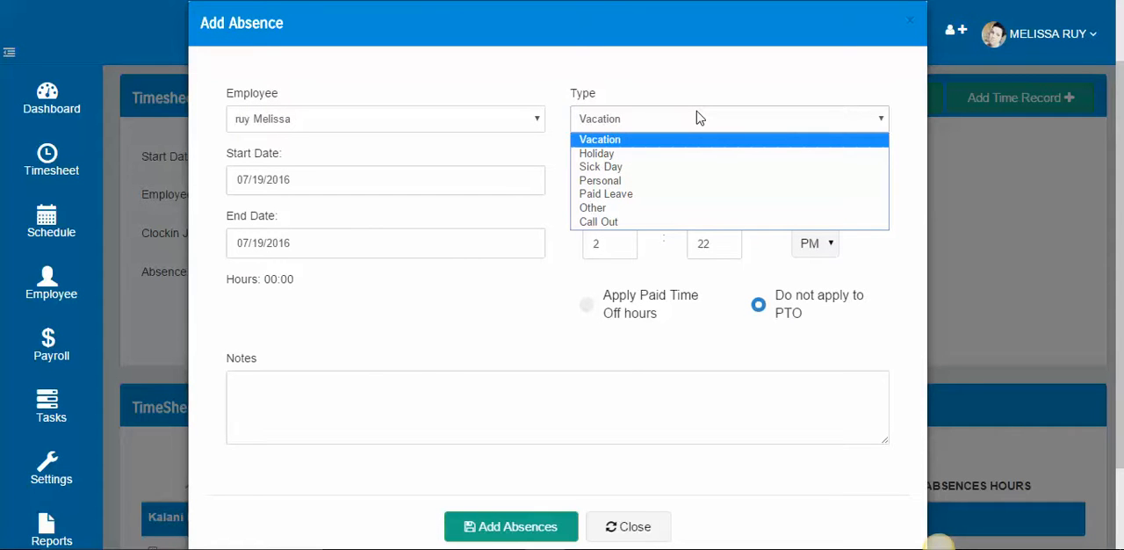
pyautogui.moveTo(594, 208)
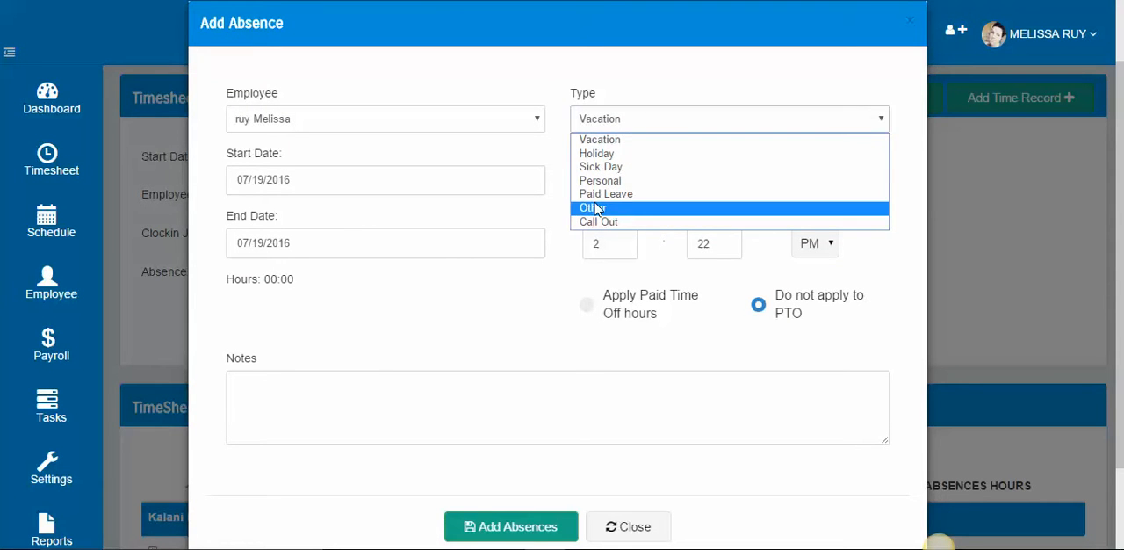
pyautogui.click(385, 120)
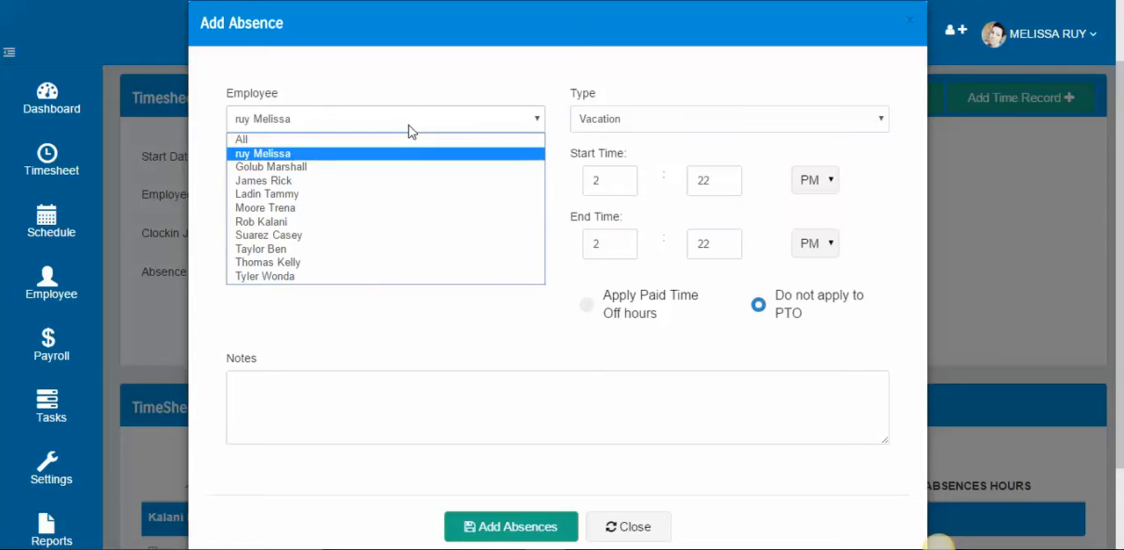
pyautogui.click(262, 153)
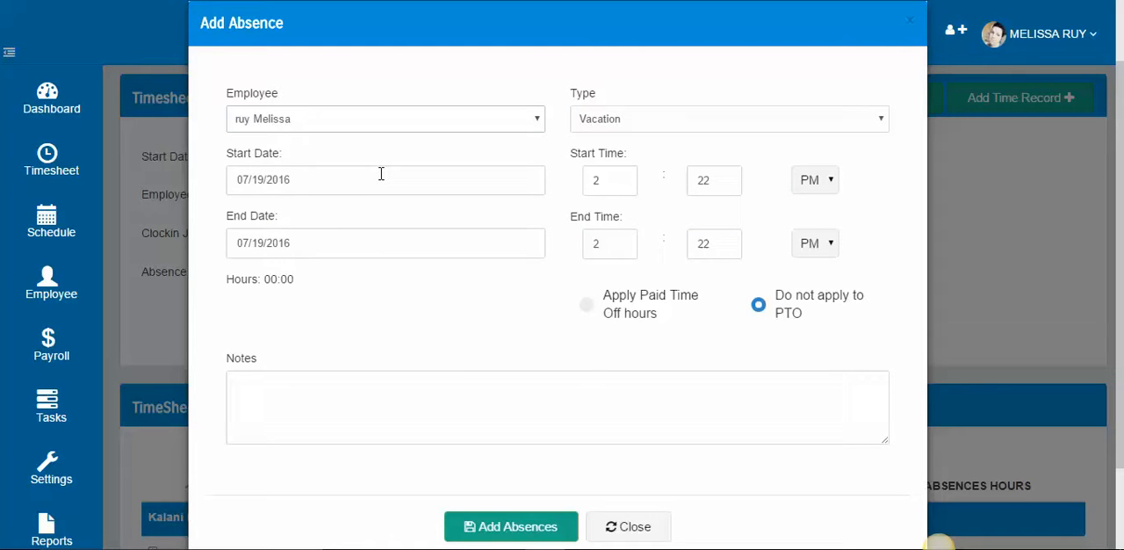
# Set the absence start to 9:00 AM and end to 5:00 PM, giving an 08:00 hours total.
pyautogui.click(384, 179)
pyautogui.write('00')
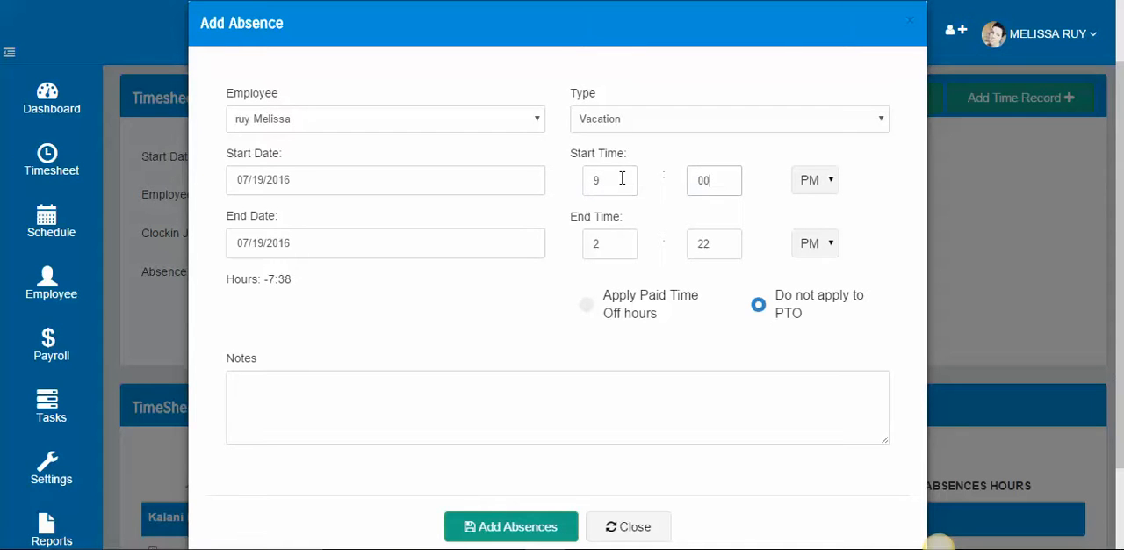
pyautogui.click(816, 179)
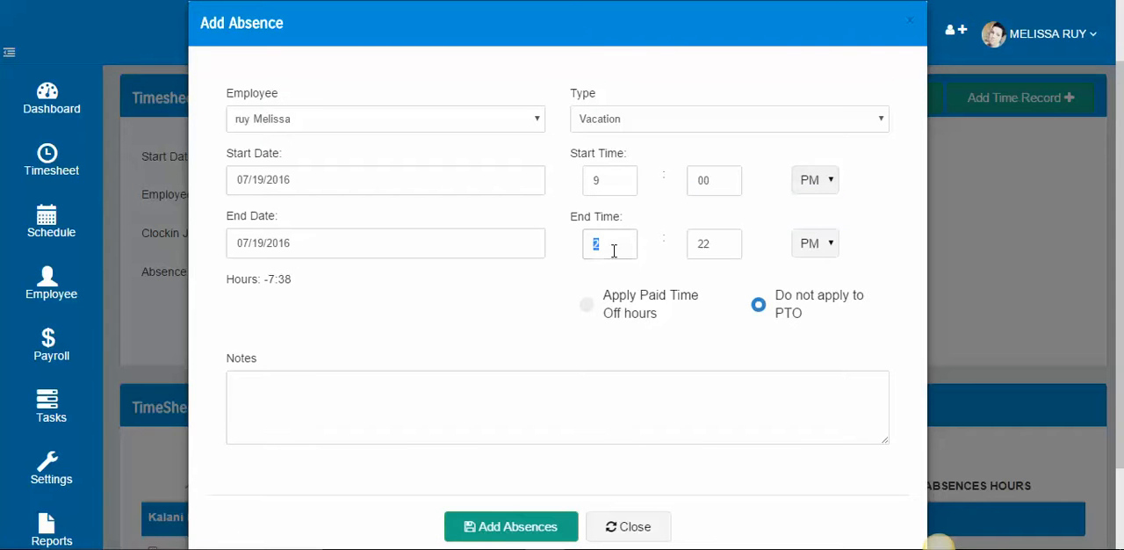
pyautogui.click(812, 179)
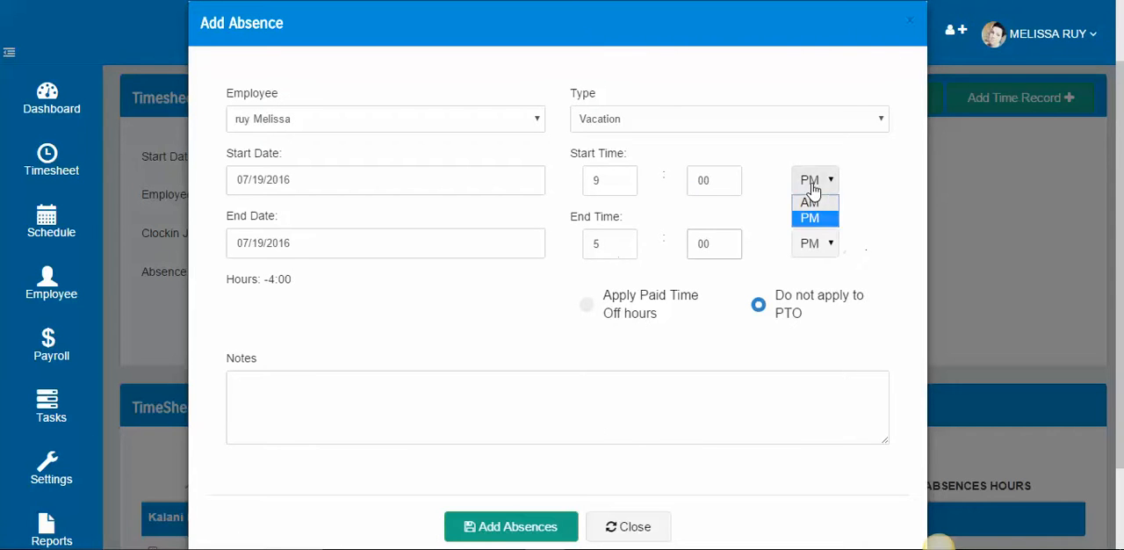
pyautogui.click(808, 202)
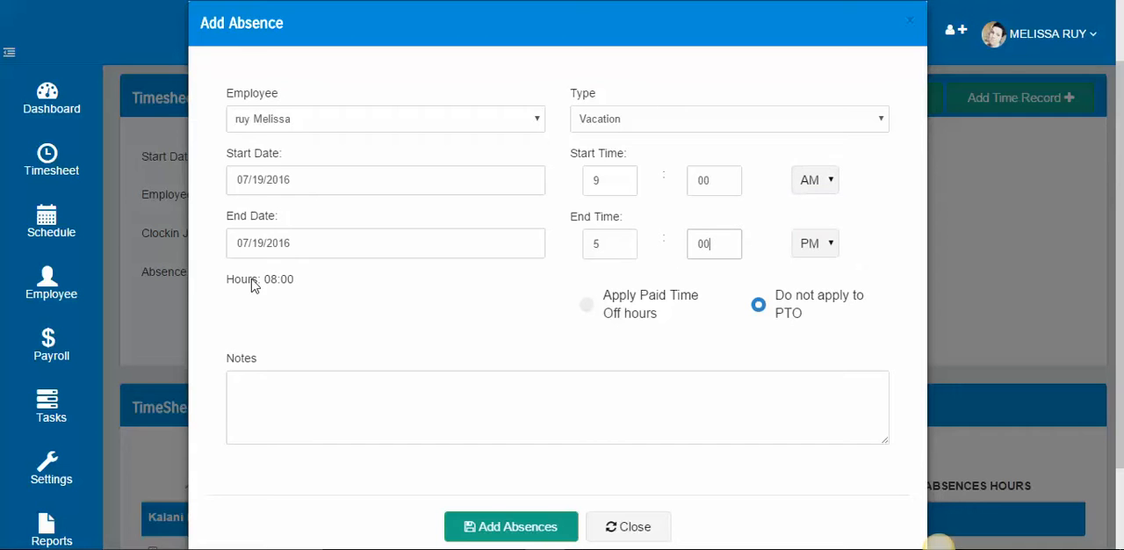
pyautogui.doubleClick(260, 279)
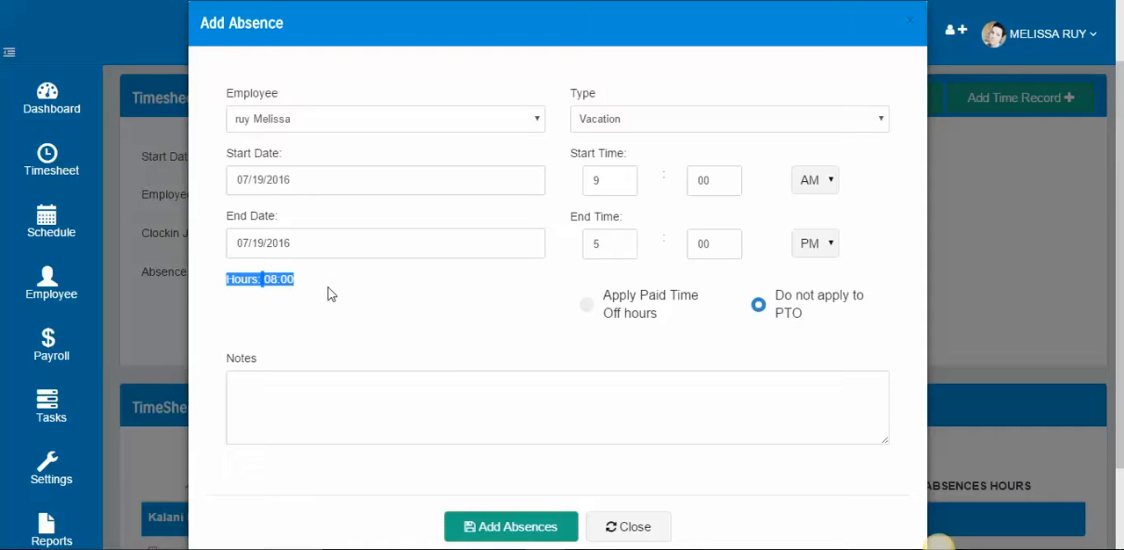
pyautogui.click(385, 180)
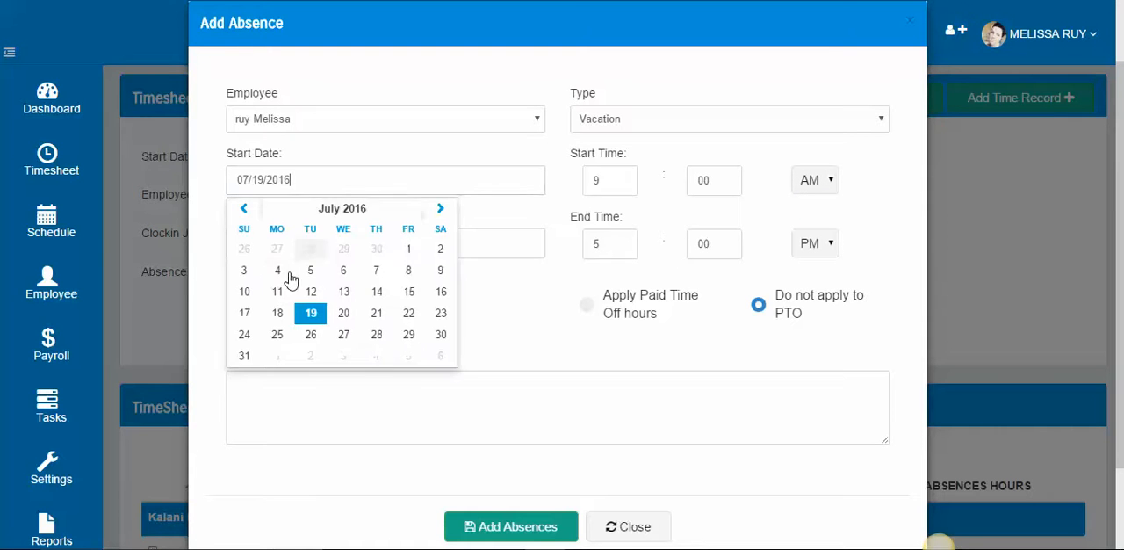
# Set both the start and end dates to July 18, 2016 in the calendar pickers.
pyautogui.click(277, 312)
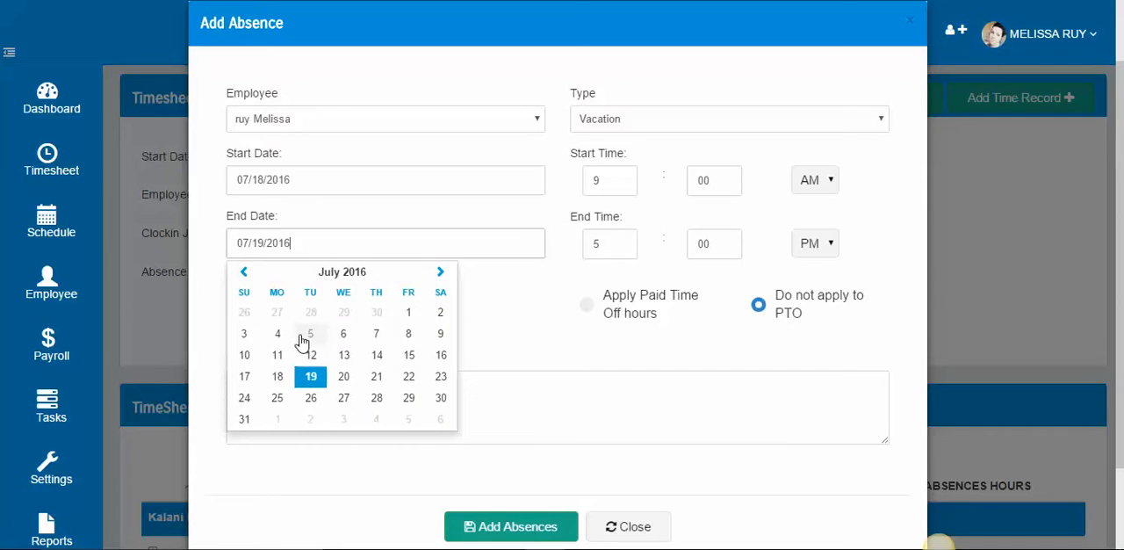
pyautogui.click(277, 376)
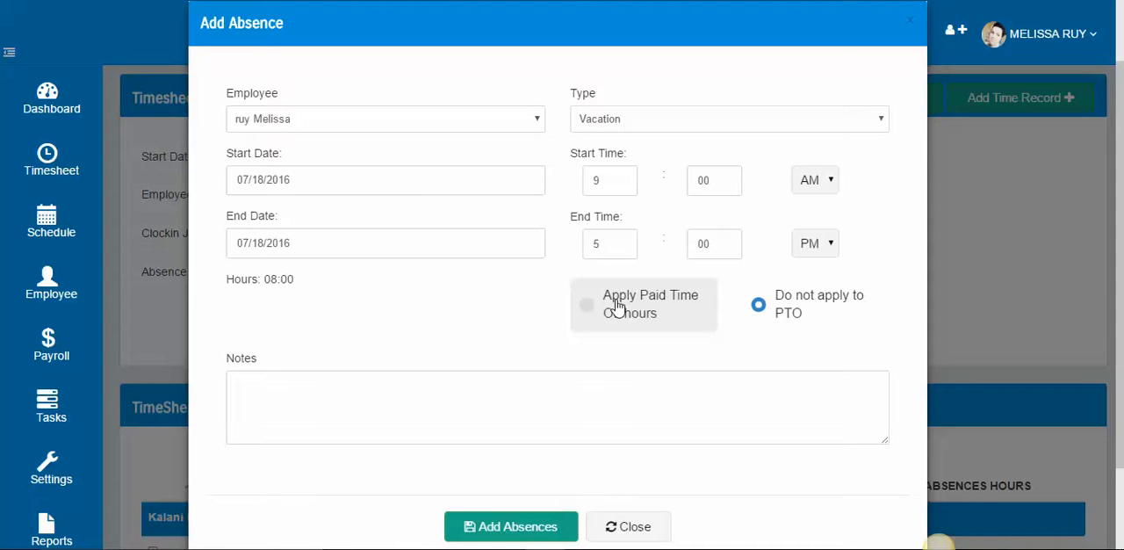
# Choose Apply Paid Time Off hours for the absence and move to the Notes box.
pyautogui.click(587, 304)
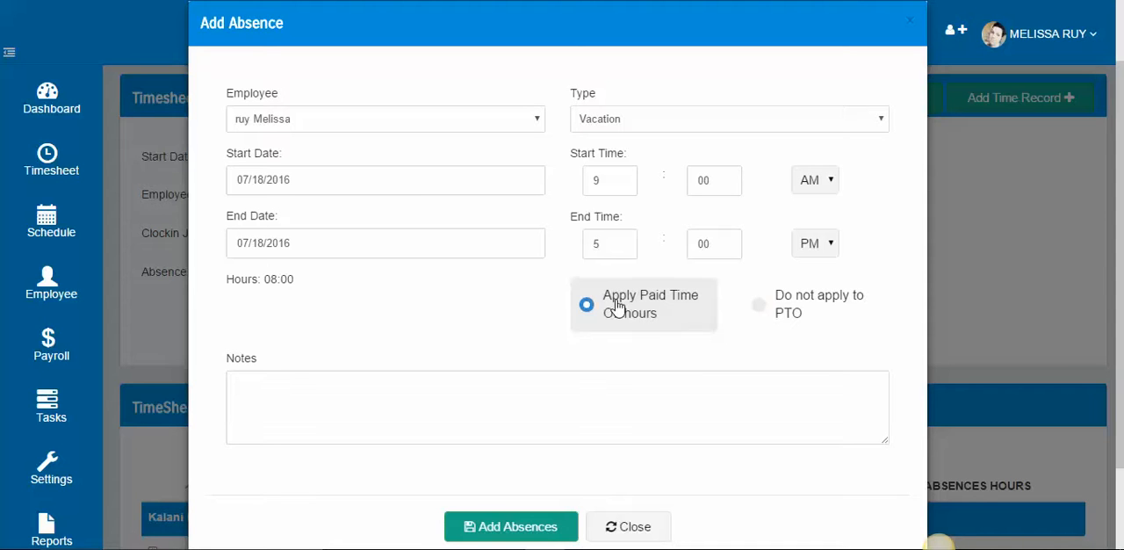
pyautogui.moveTo(875, 317)
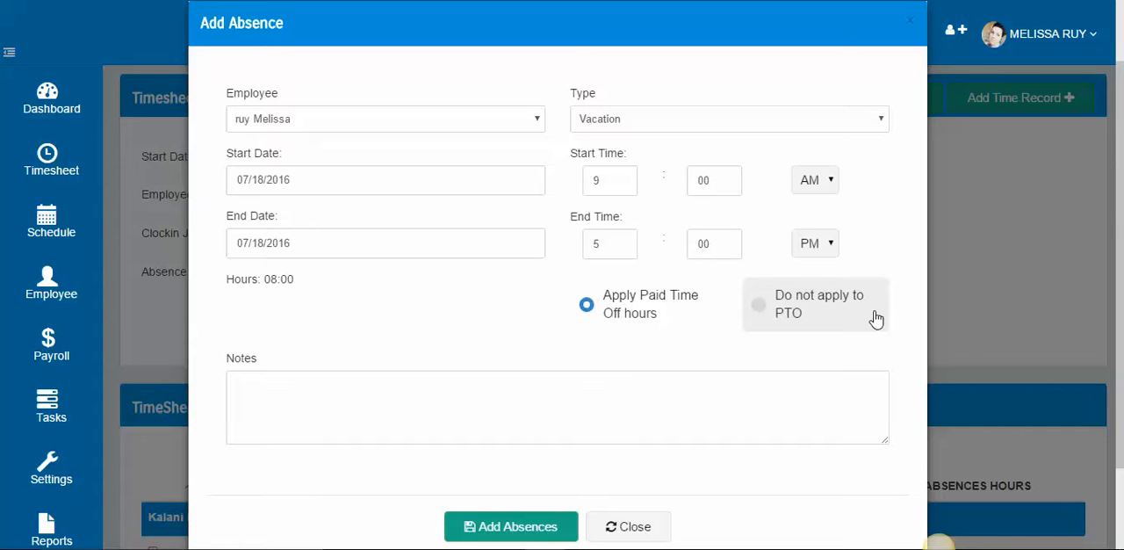
pyautogui.click(759, 304)
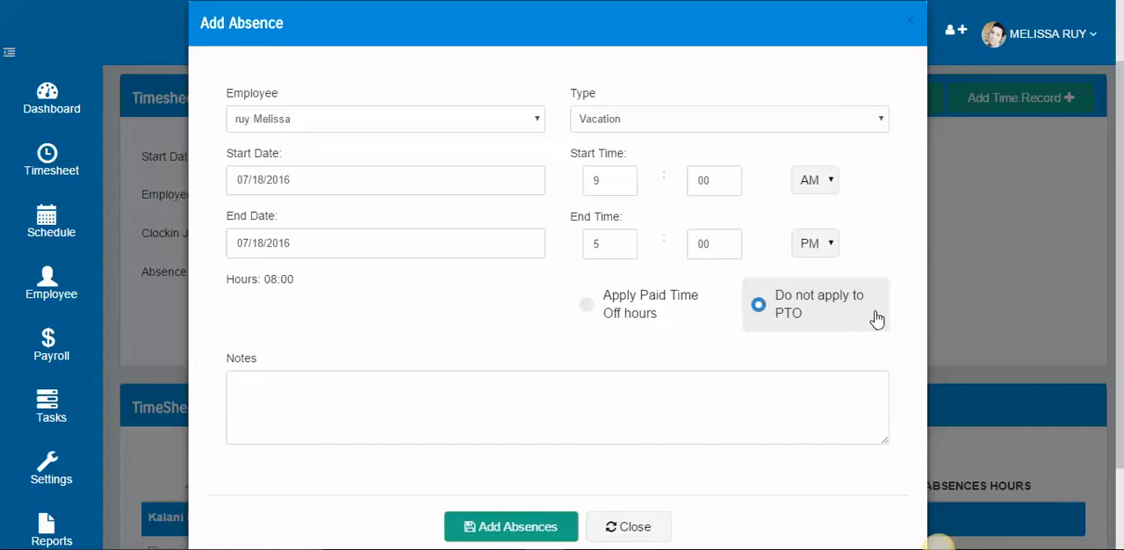
pyautogui.click(587, 304)
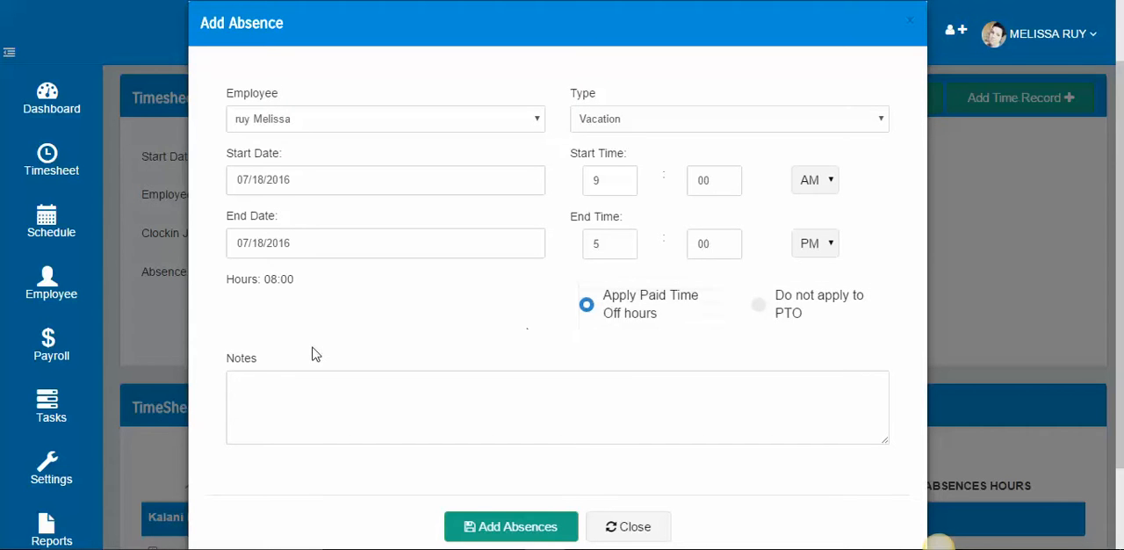
pyautogui.moveTo(526, 232)
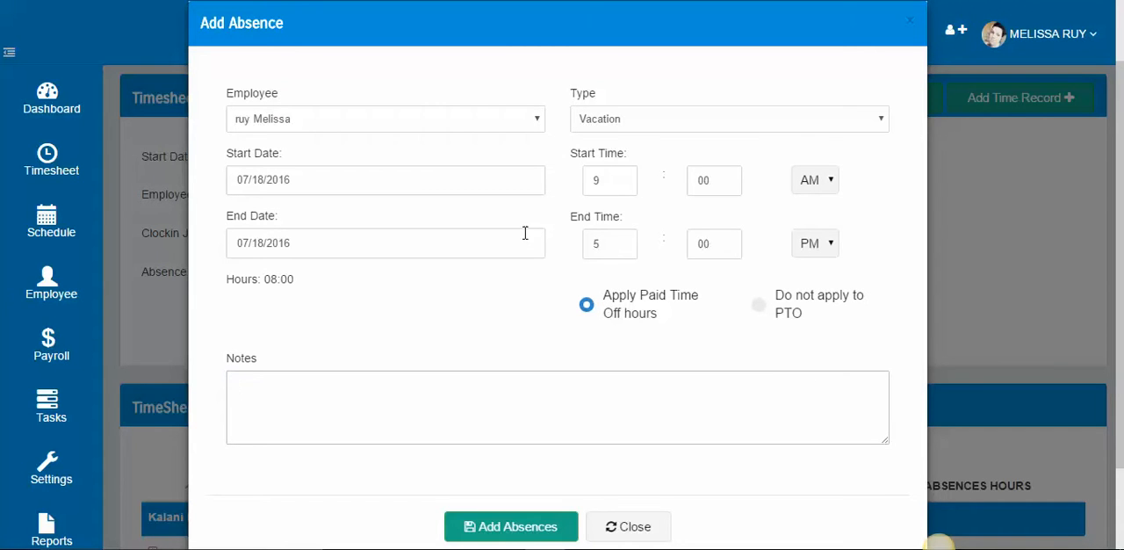
pyautogui.click(557, 407)
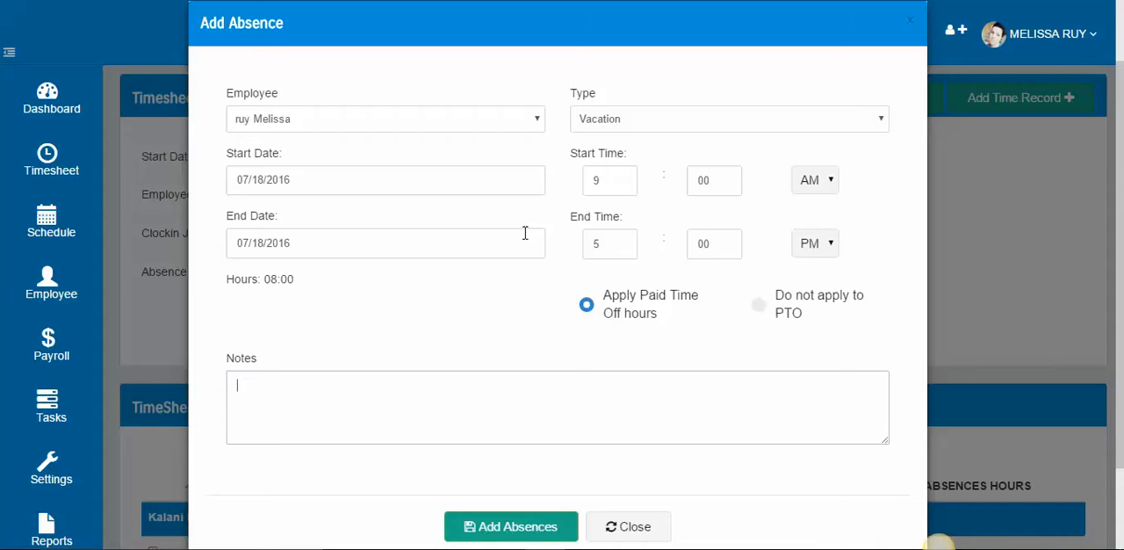
pyautogui.moveTo(518, 372)
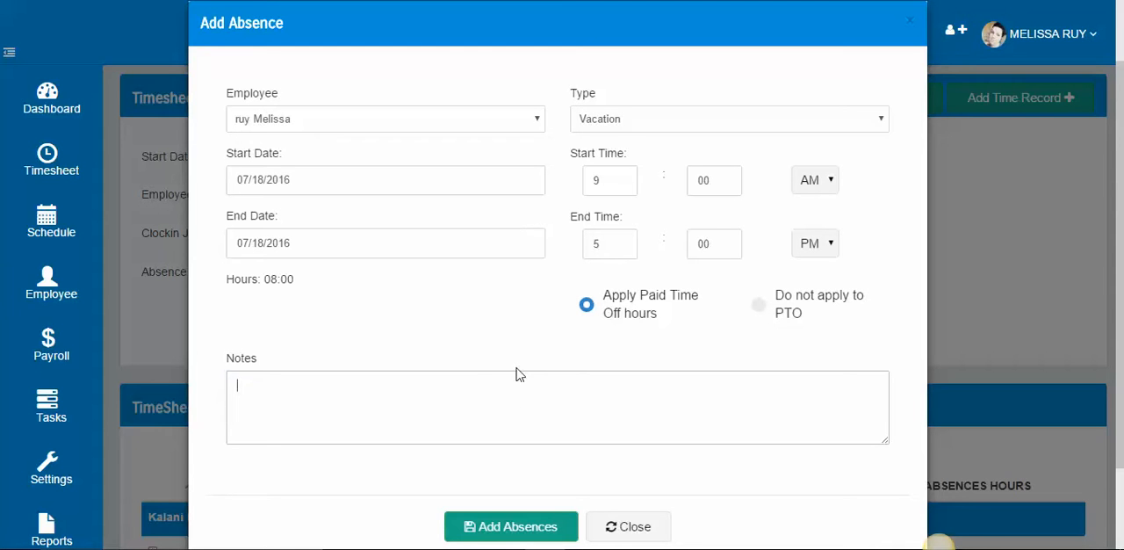
pyautogui.click(509, 527)
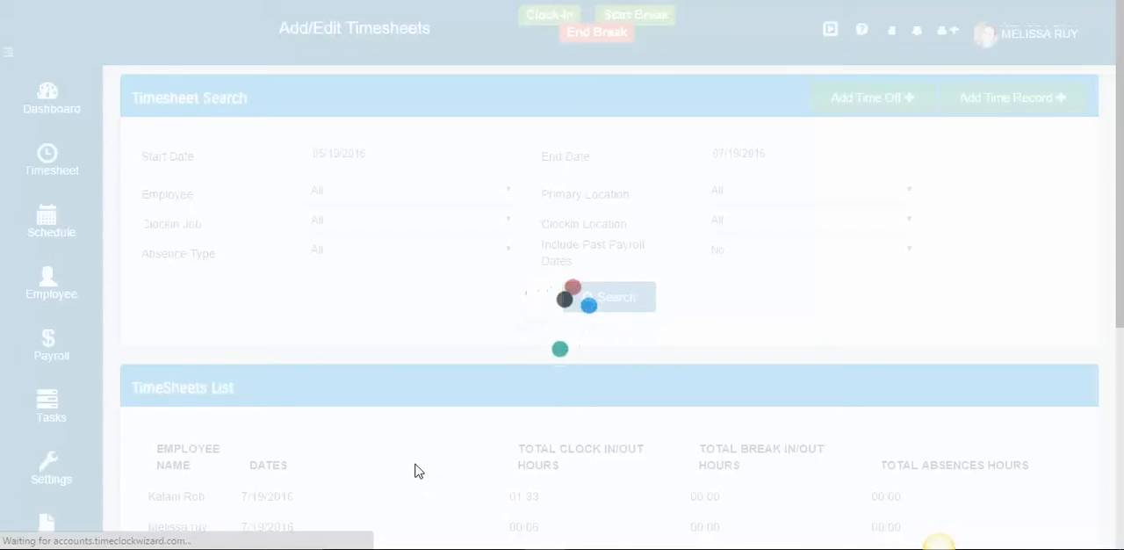
pyautogui.scroll(-3)
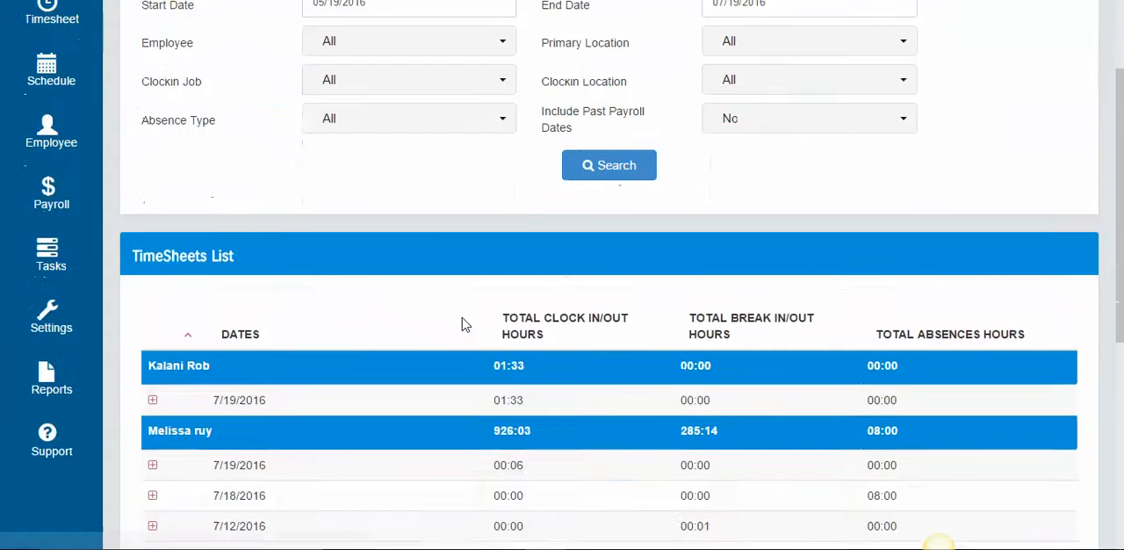
pyautogui.scroll(-3)
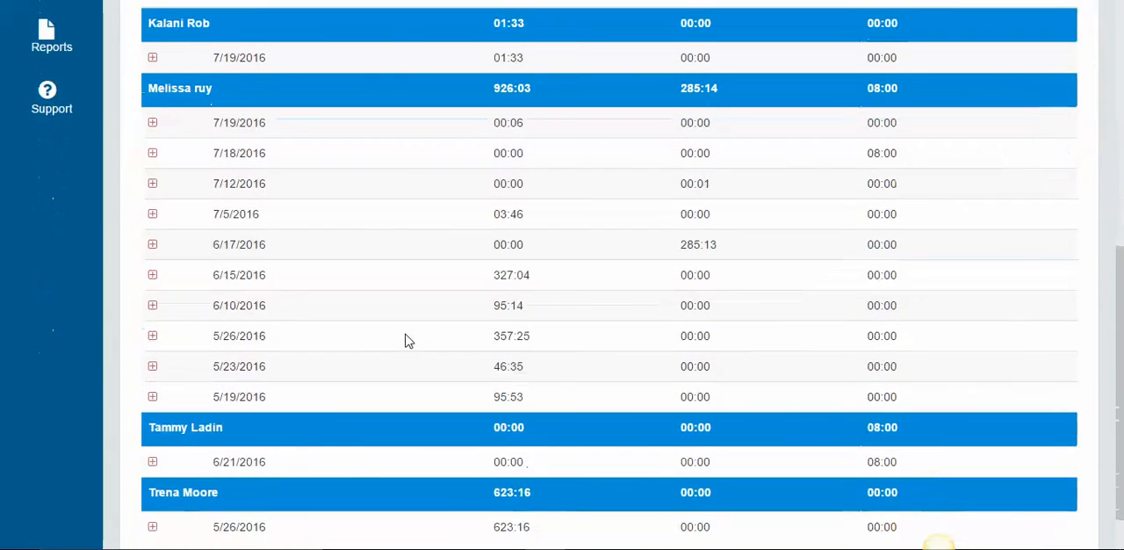
pyautogui.moveTo(367, 156)
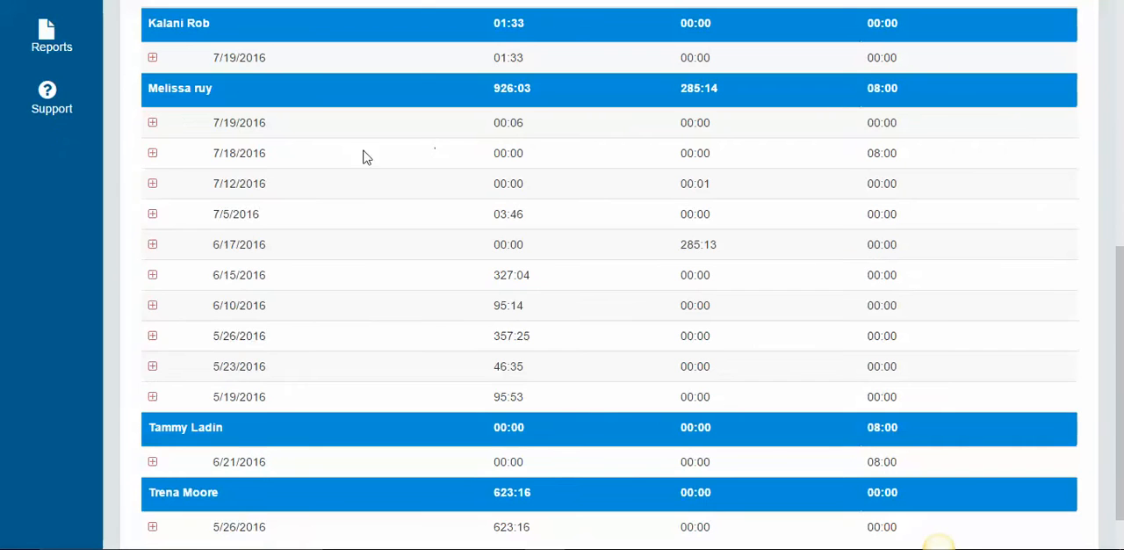
pyautogui.moveTo(852, 160)
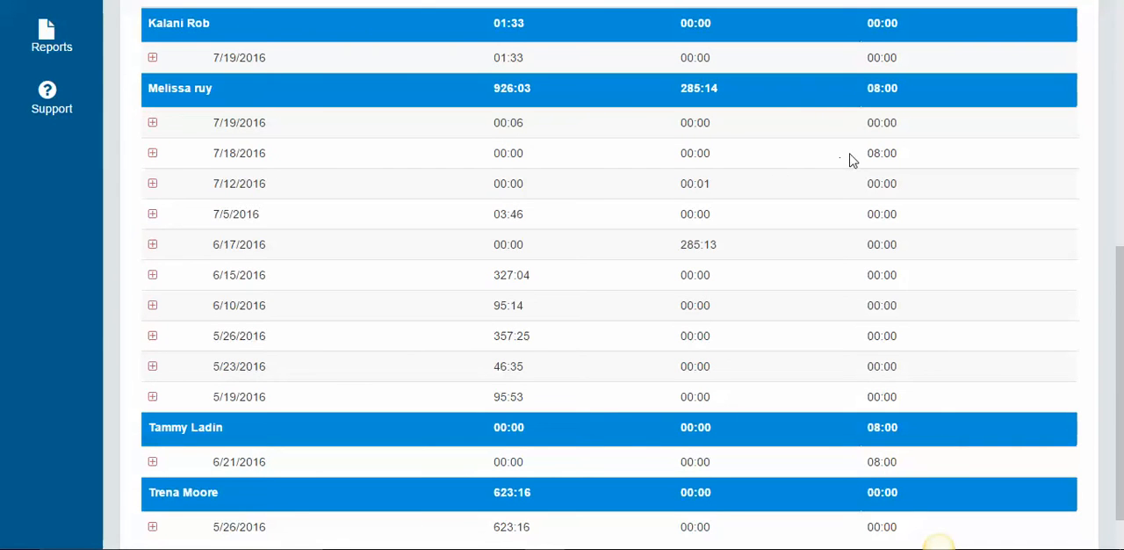
pyautogui.doubleClick(882, 153)
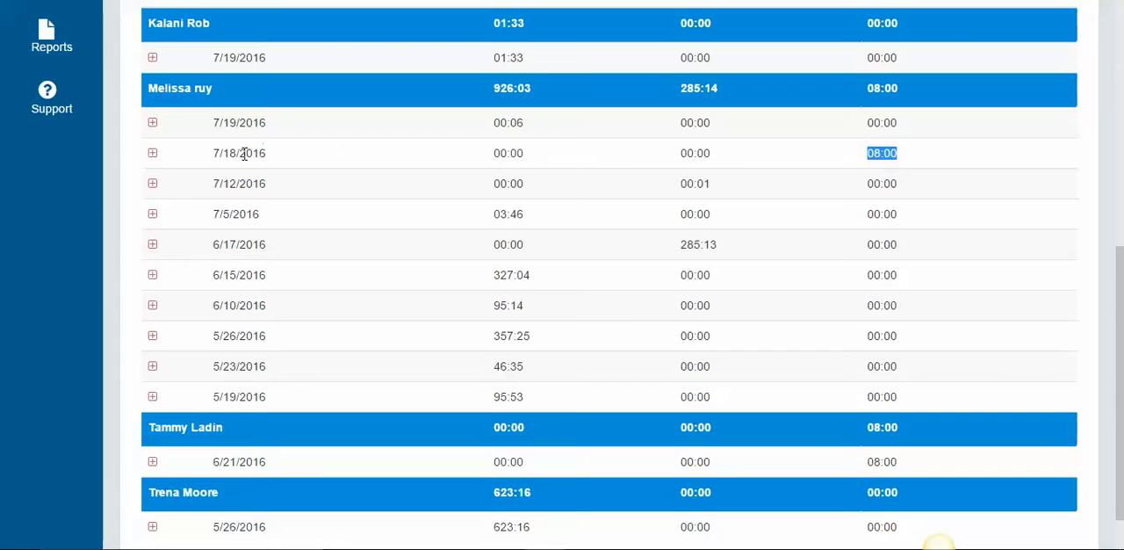
pyautogui.scroll(3)
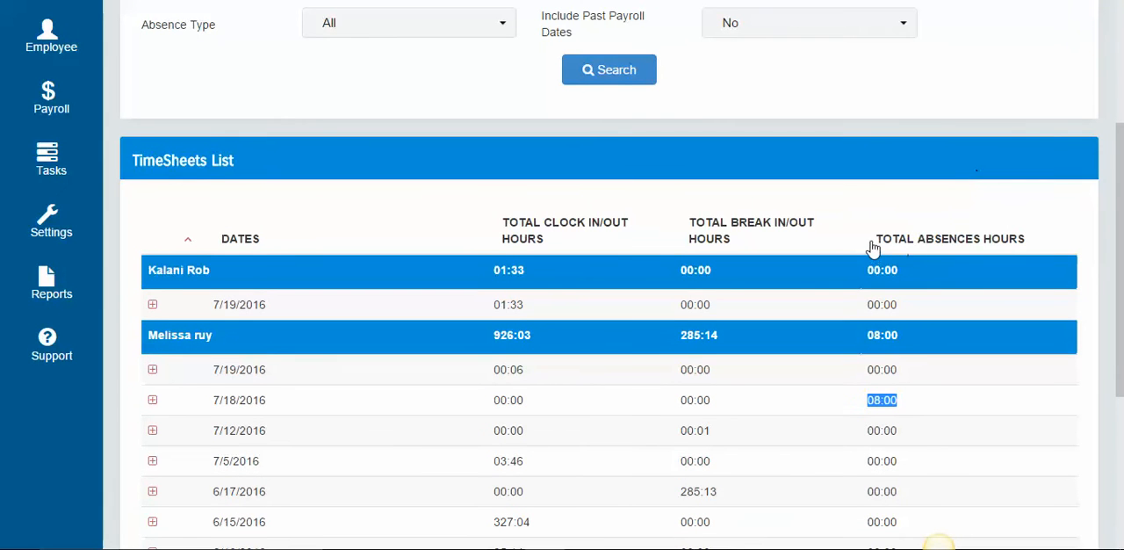